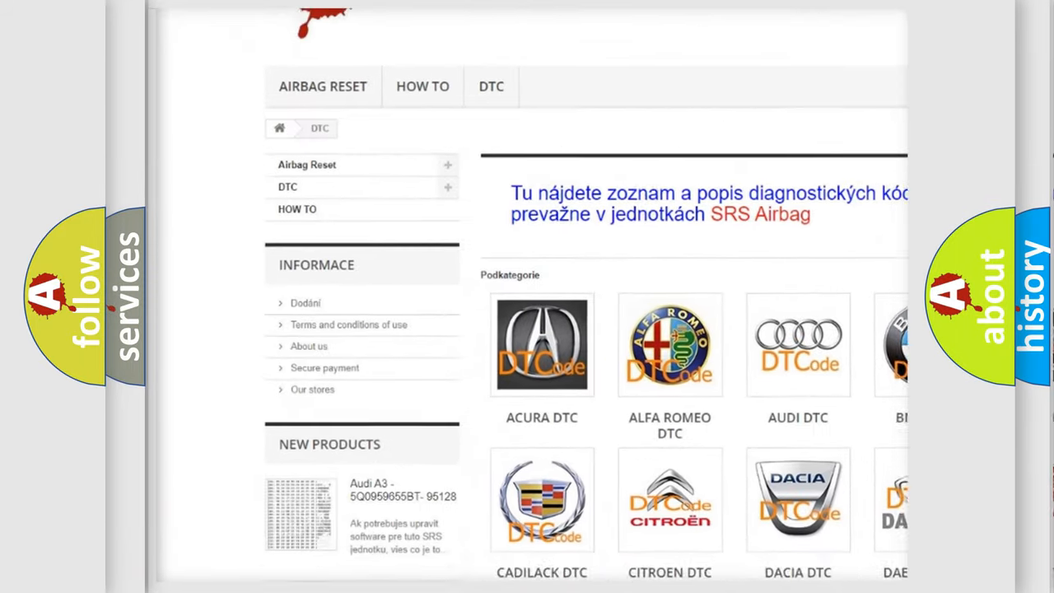
{"action": "scroll", "scroll_direction": "down", "scroll_amount": 3}
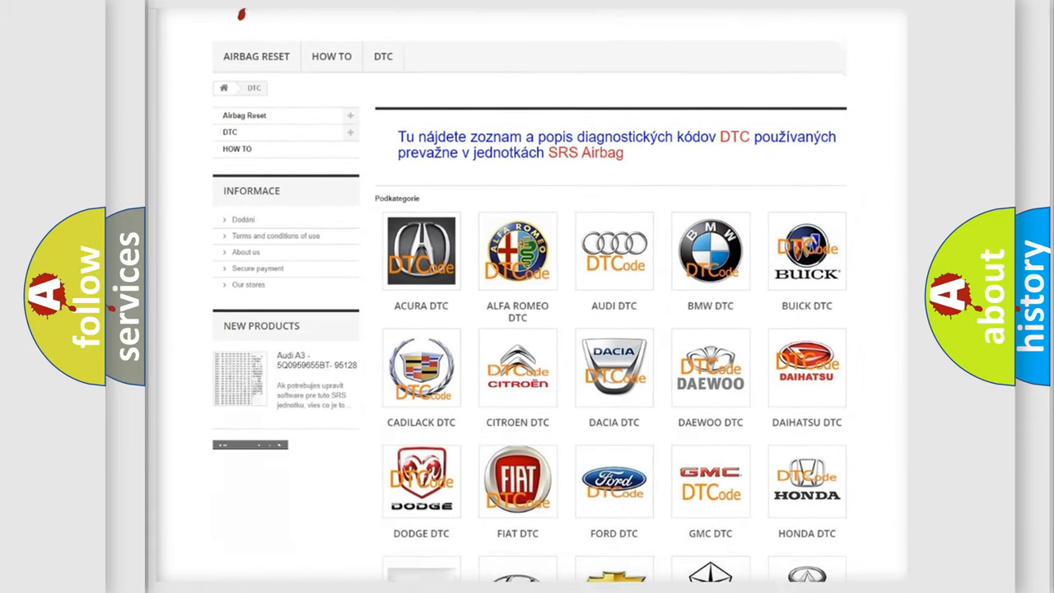
{"action": "scroll", "scroll_direction": "down", "scroll_amount": 3}
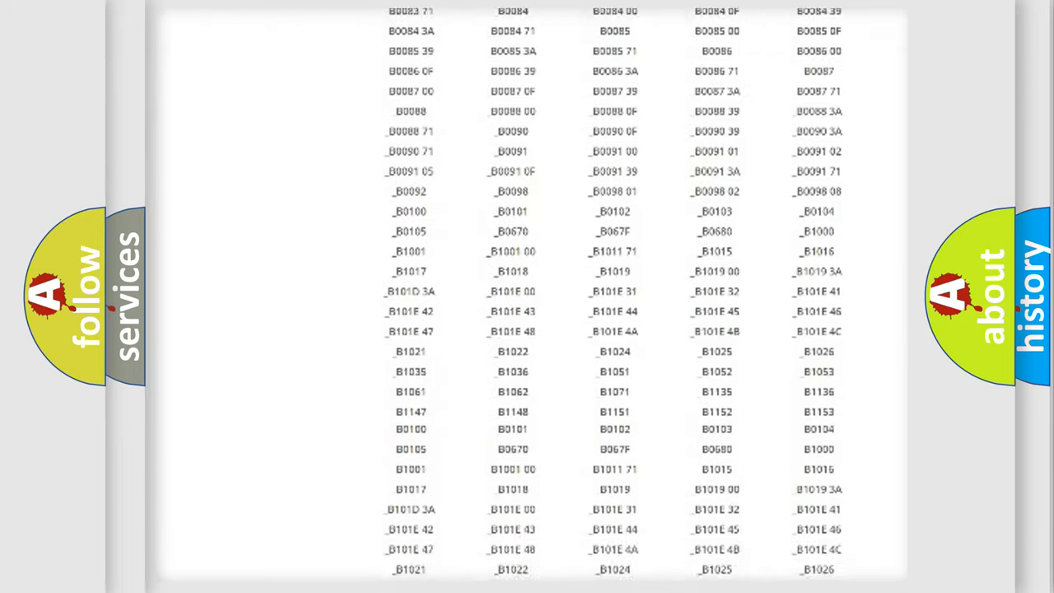
{"action": "scroll", "scroll_direction": "down", "scroll_amount": 3}
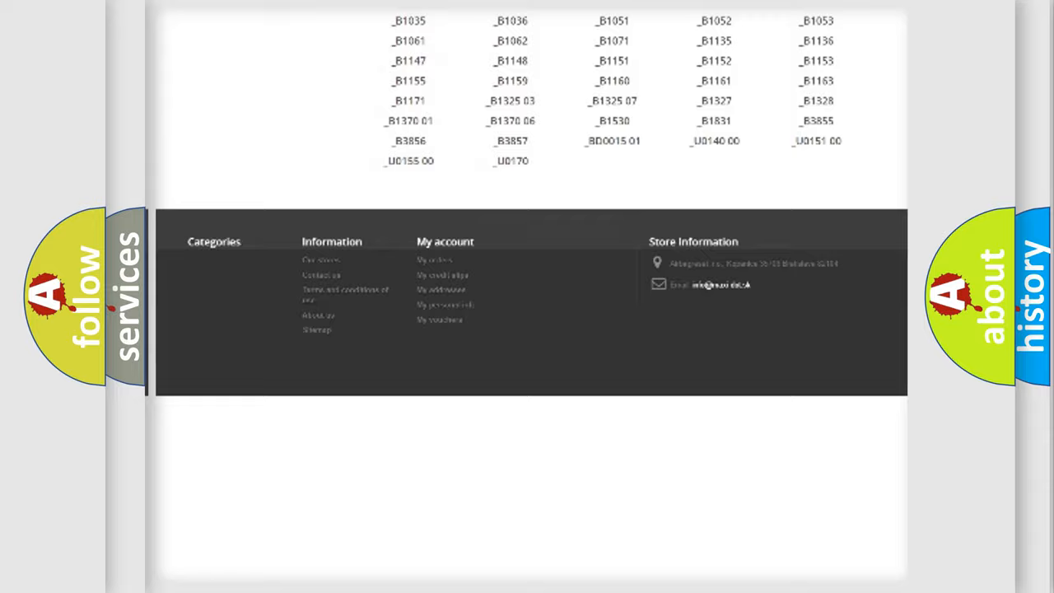